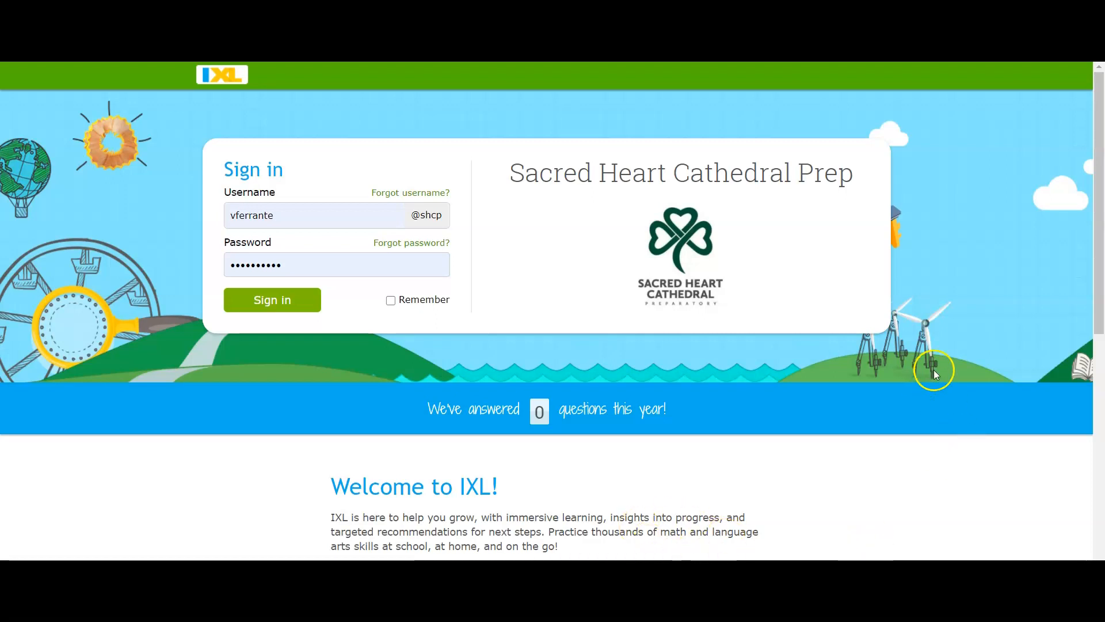
# Step: Sign in to the teacher account and dismiss the Welcome to IXL pop-up
pyautogui.click(317, 216)
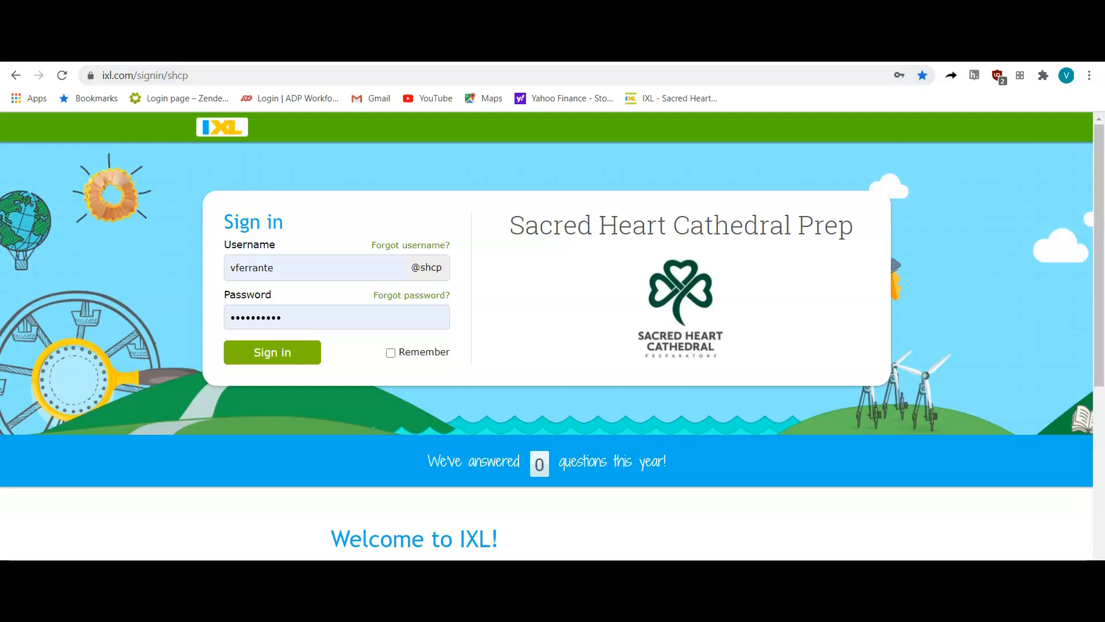
pyautogui.scroll(-3)
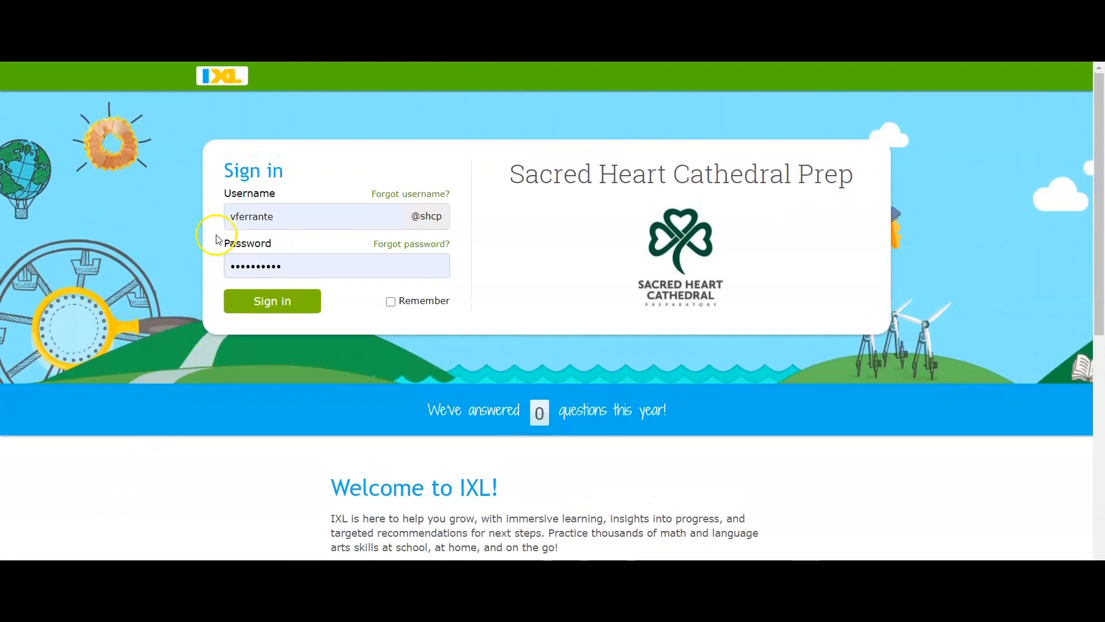
pyautogui.click(271, 300)
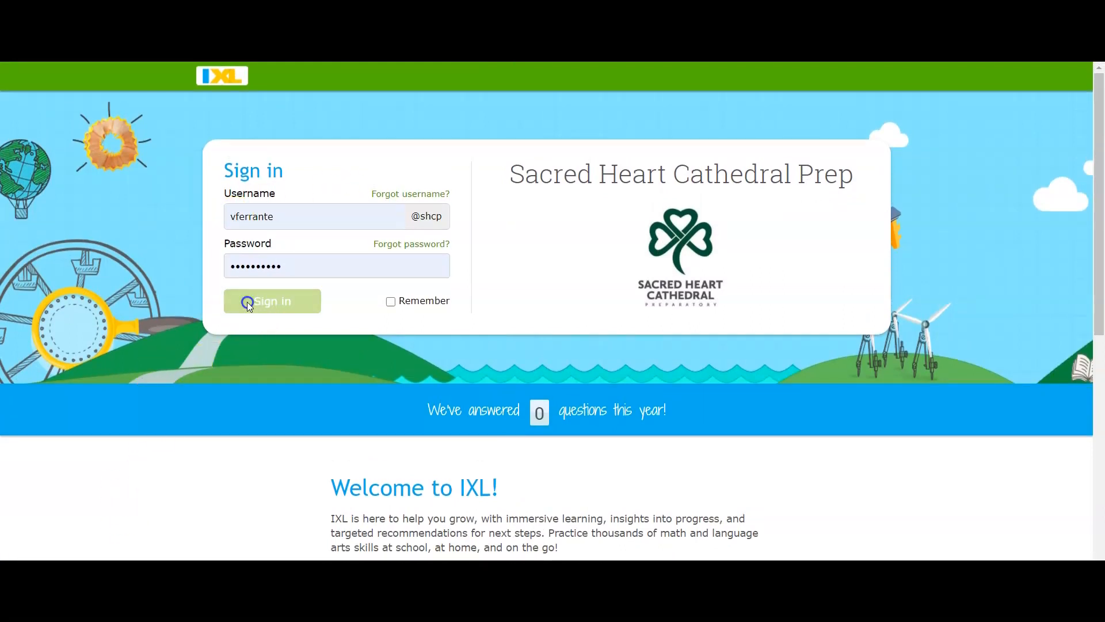
pyautogui.click(272, 300)
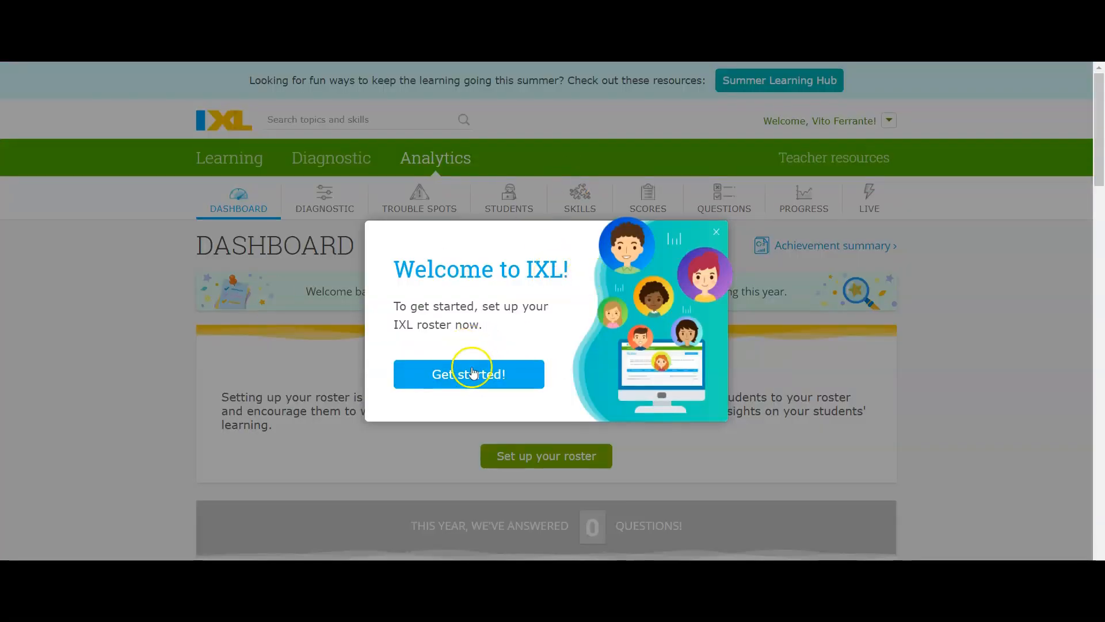
pyautogui.moveTo(716, 231)
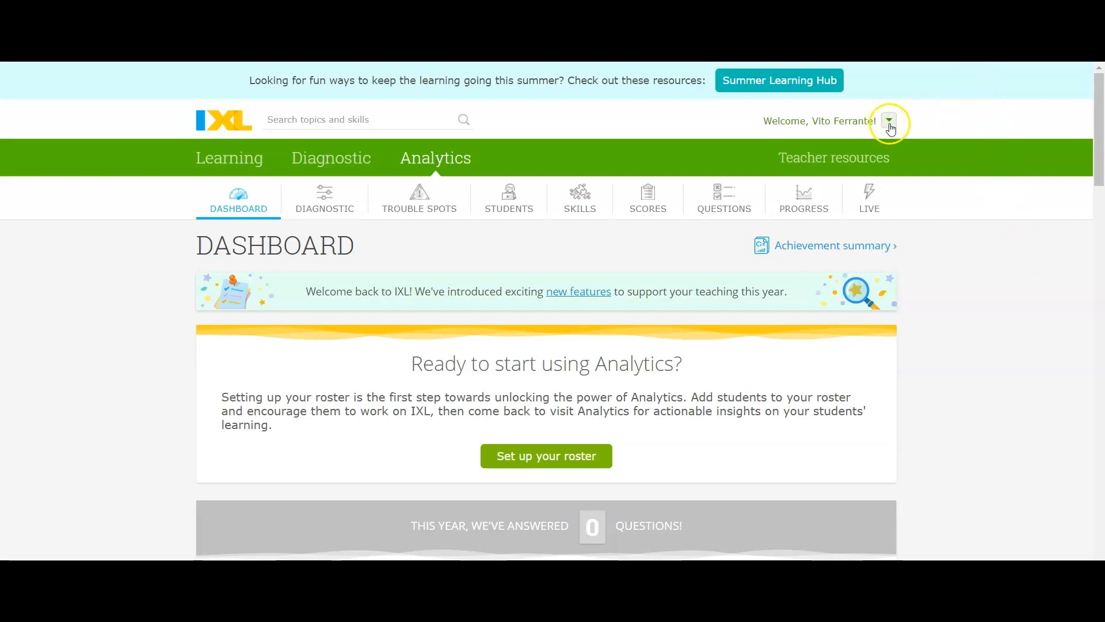
# Step: Choose Roster from the Welcome account menu to reach the student entry form
pyautogui.click(889, 121)
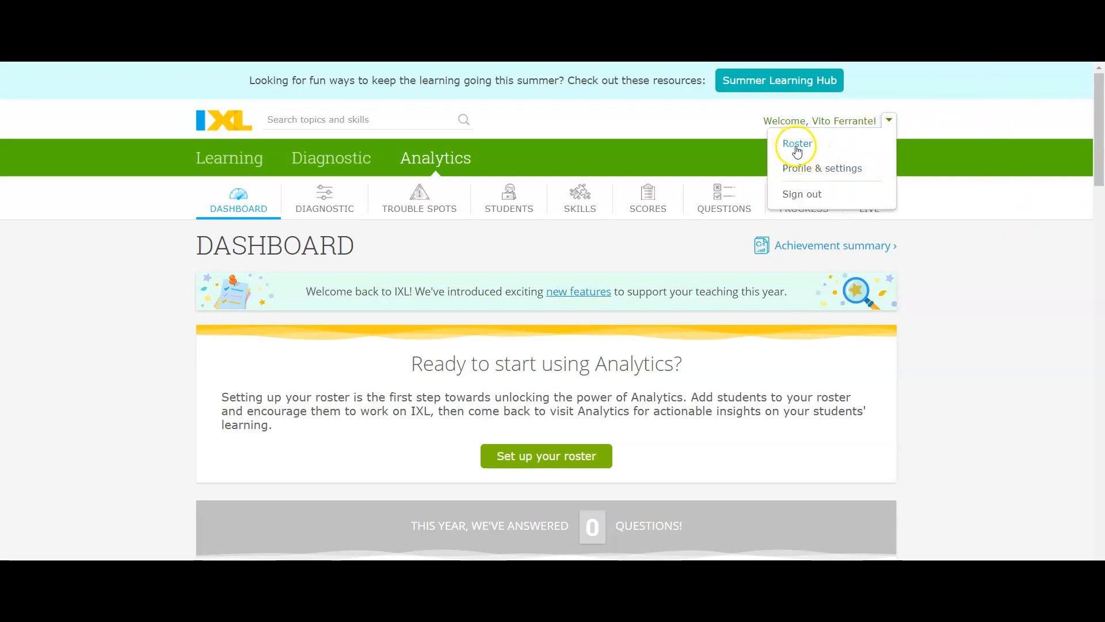
pyautogui.click(796, 144)
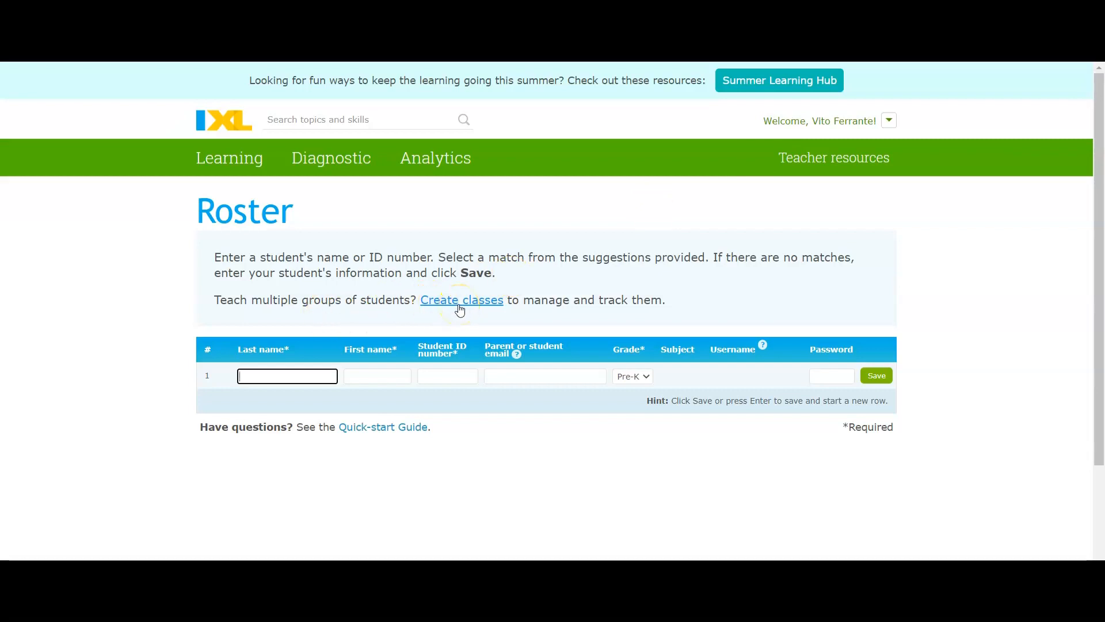
# Step: Create the classes Block 5 and Block 6 and dismiss the confirmation
pyautogui.click(460, 299)
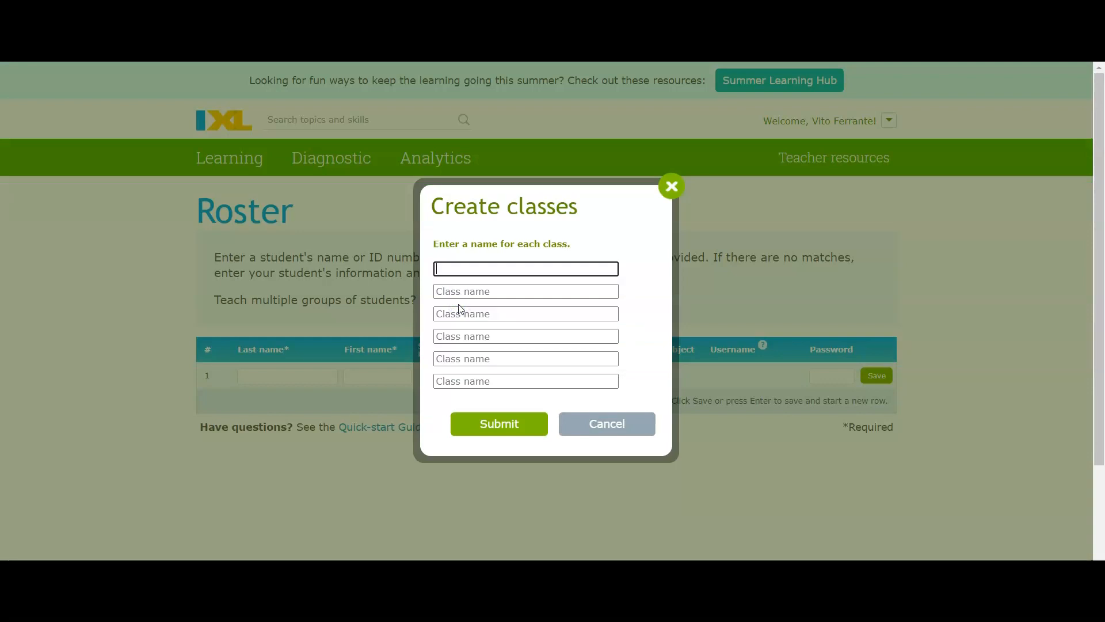
pyautogui.write('Block')
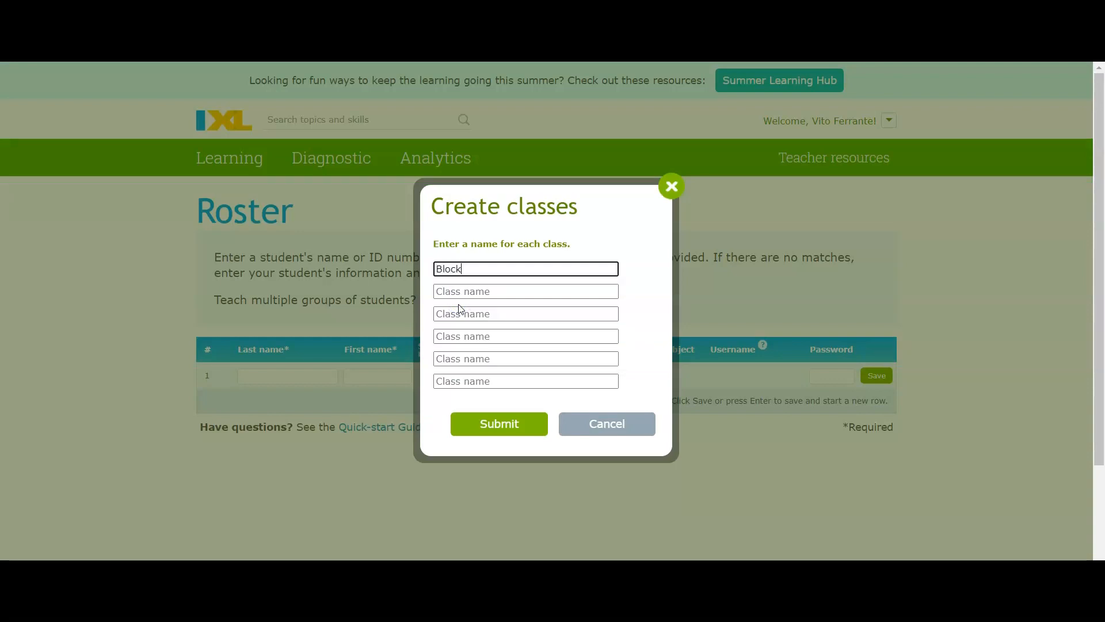
pyautogui.write('5')
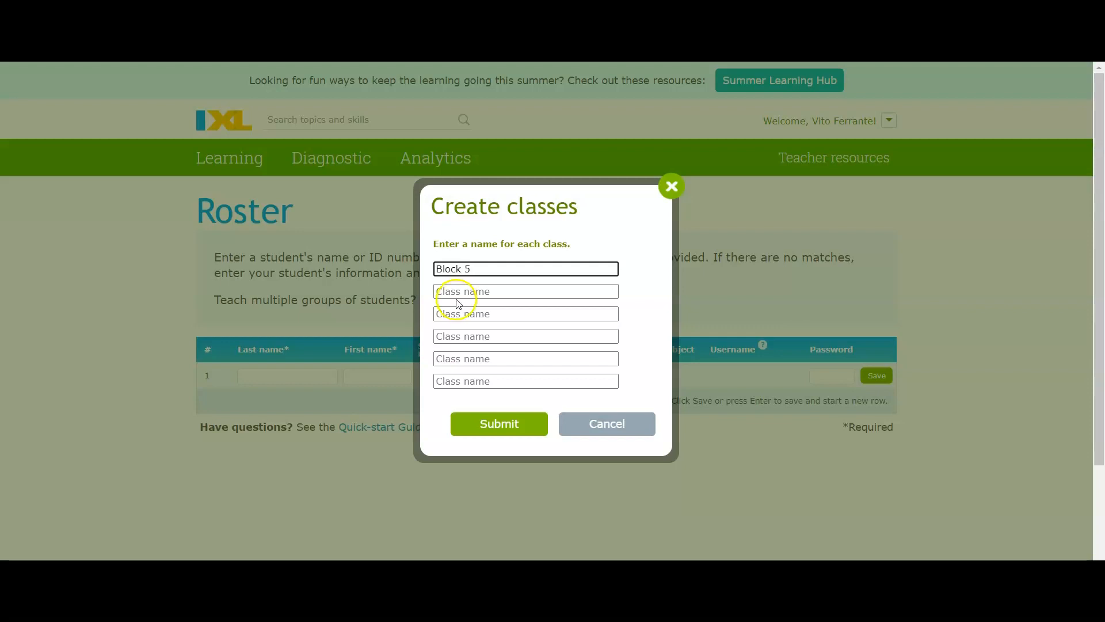
pyautogui.write('Block 6')
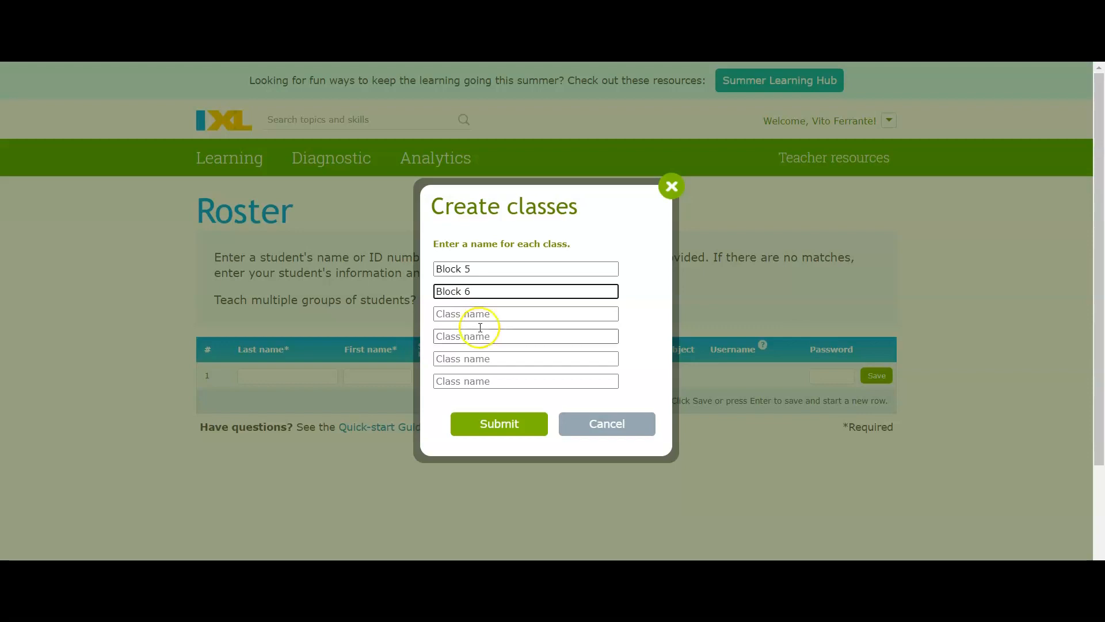
pyautogui.click(498, 424)
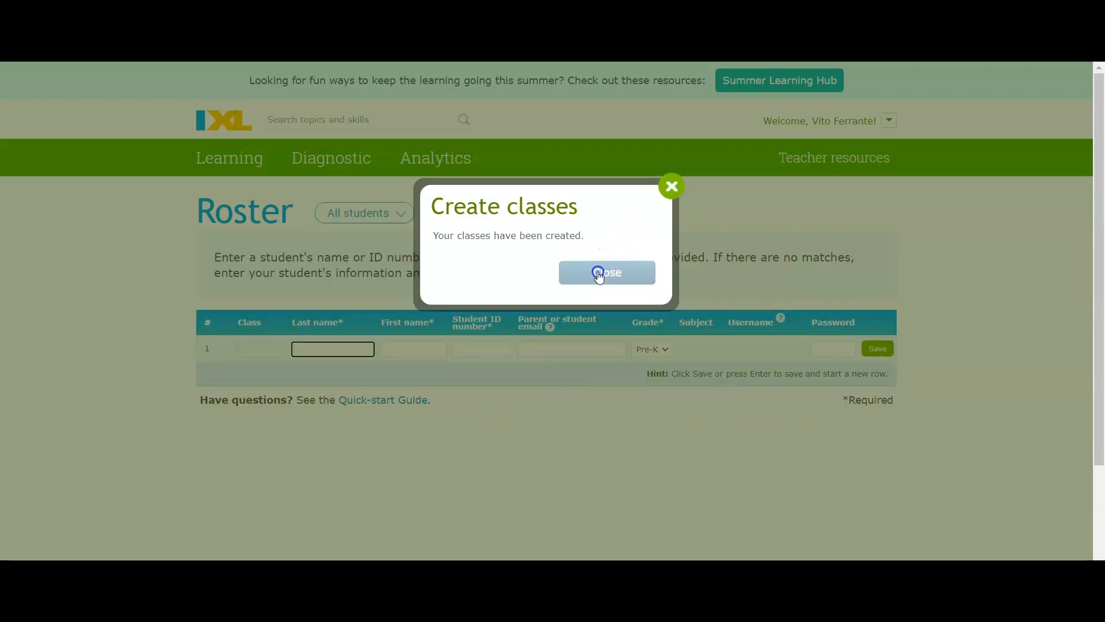
pyautogui.click(606, 273)
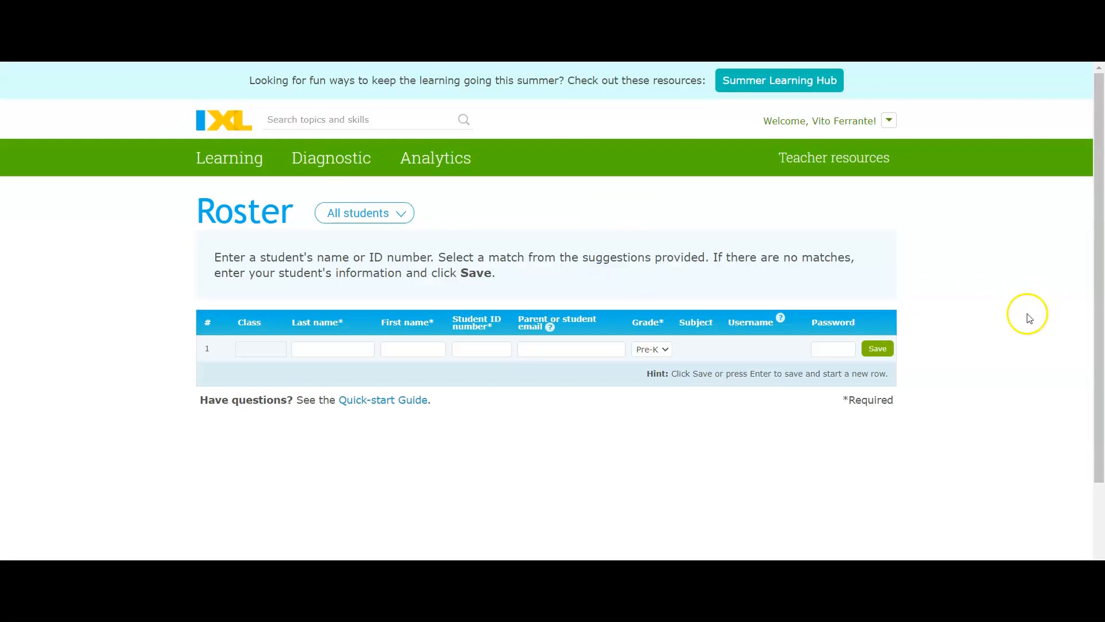
pyautogui.moveTo(995, 331)
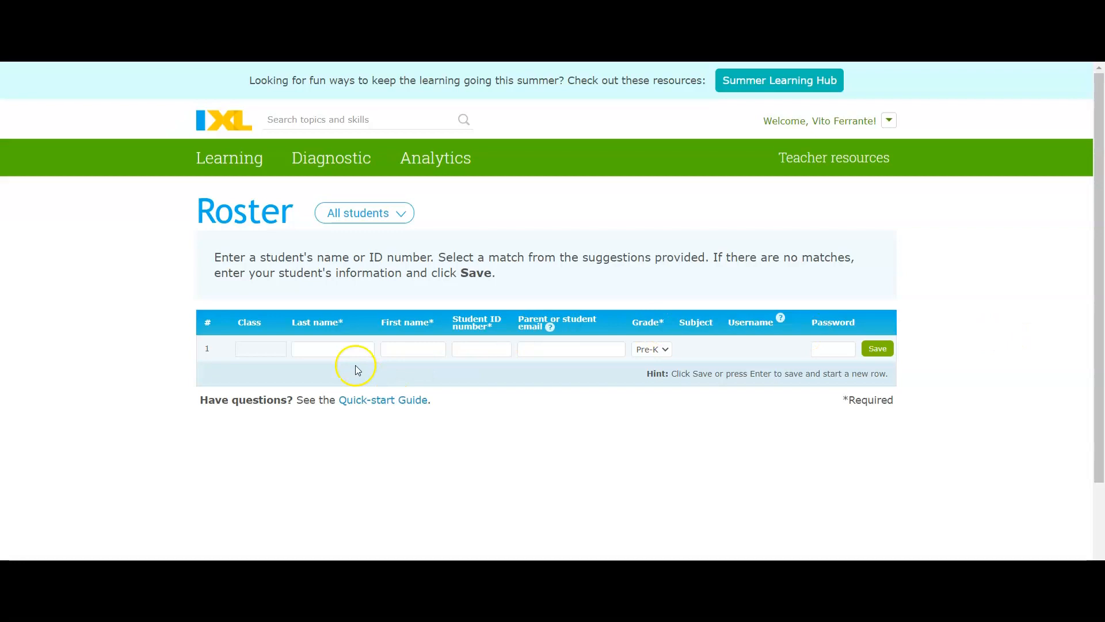
pyautogui.click(261, 347)
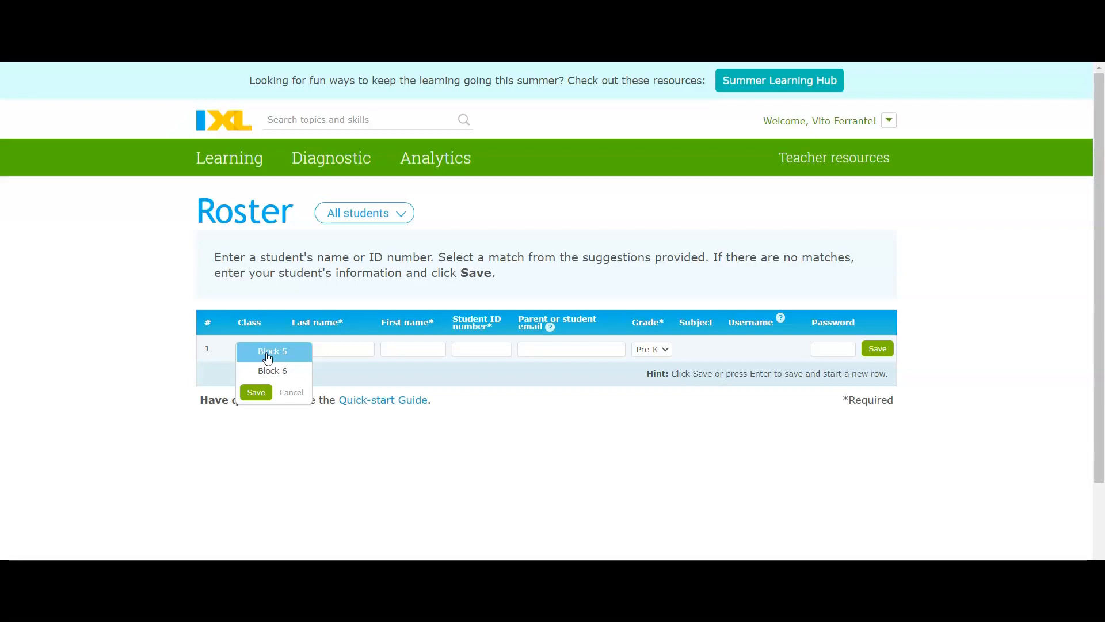
pyautogui.click(272, 350)
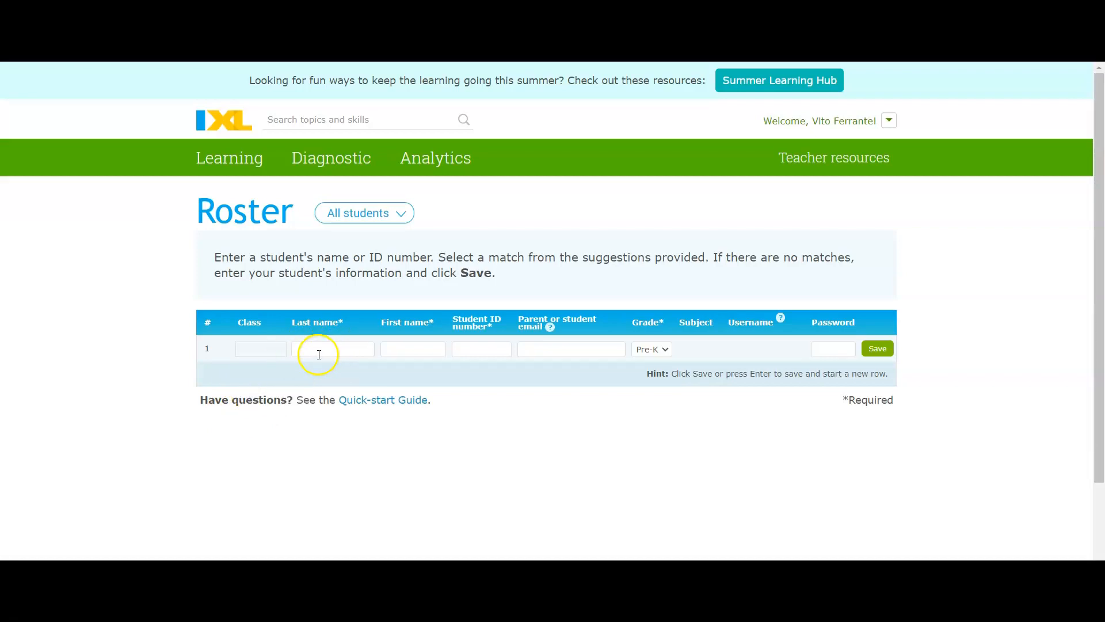
pyautogui.click(332, 348)
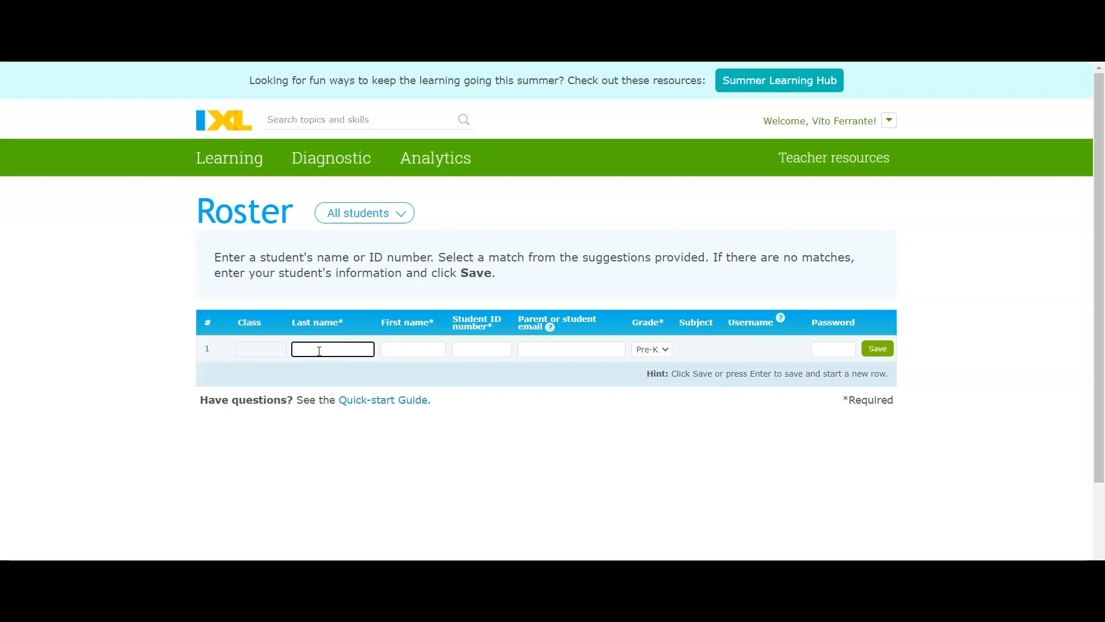
pyautogui.write('b')
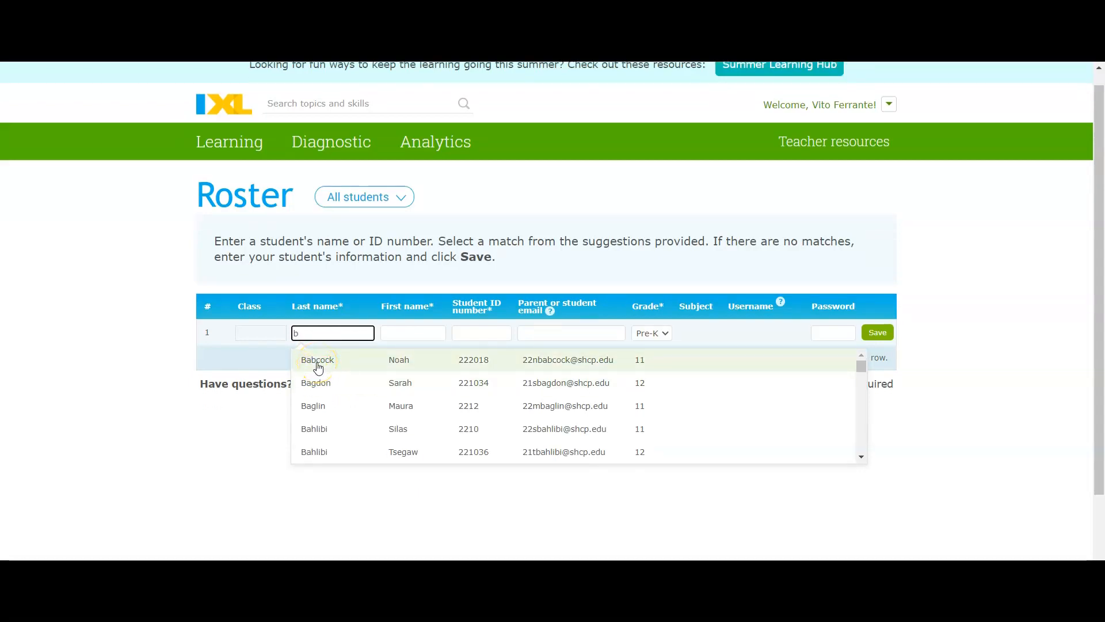
pyautogui.click(317, 359)
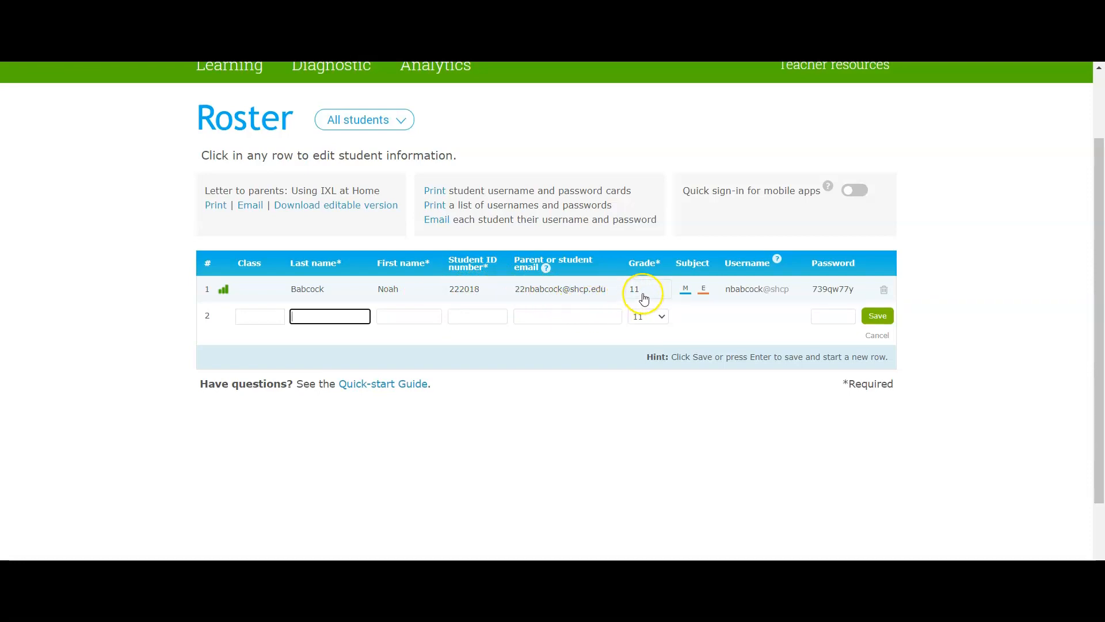
pyautogui.moveTo(684, 288)
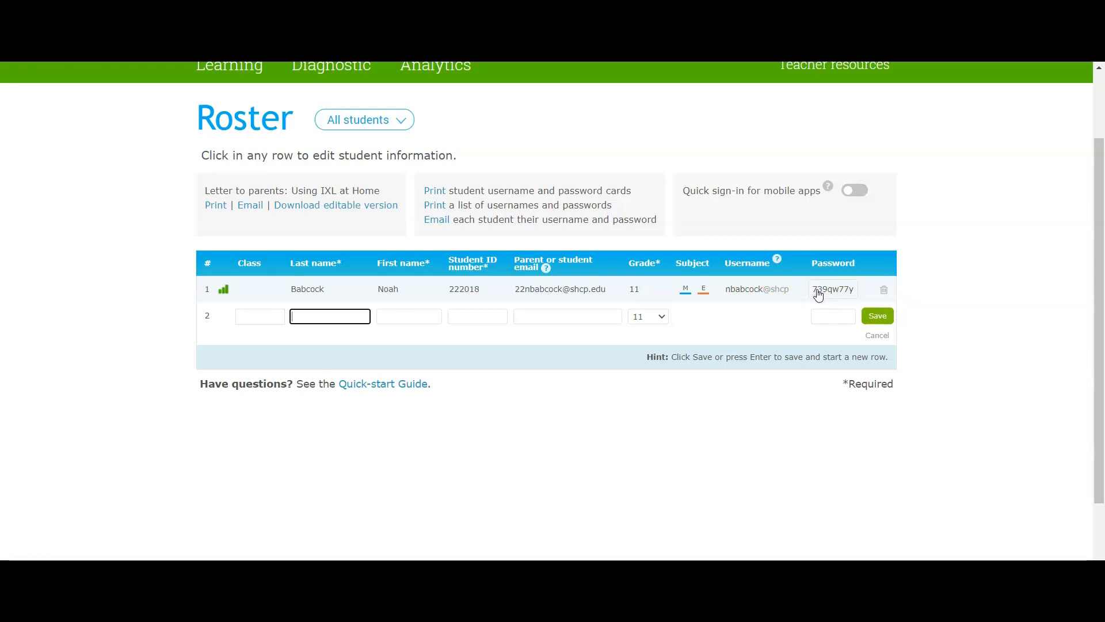
pyautogui.click(832, 289)
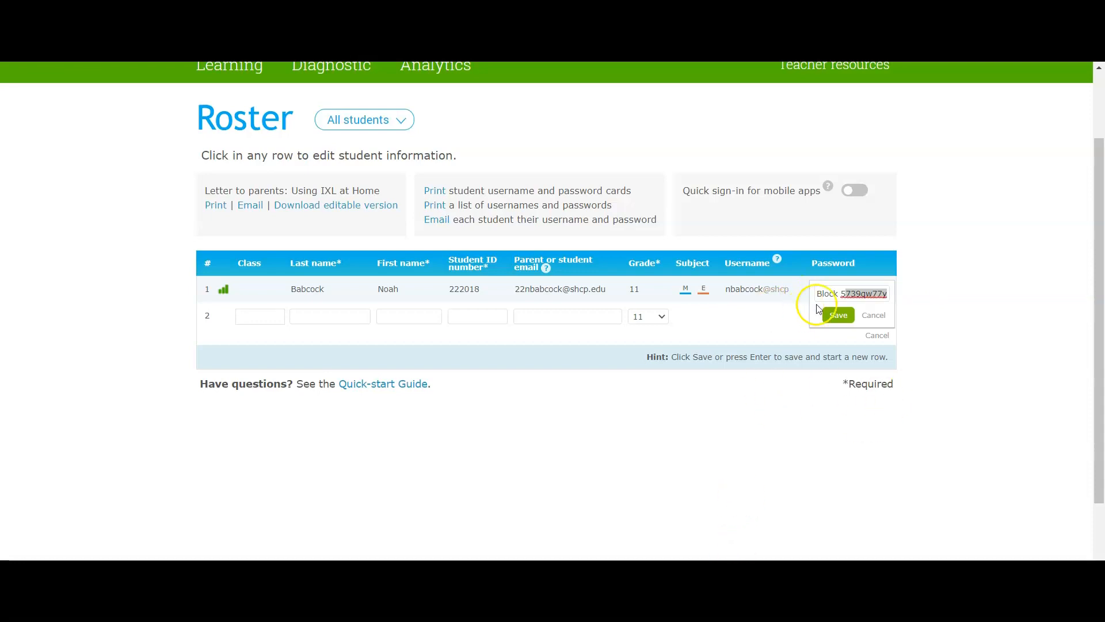
pyautogui.click(837, 315)
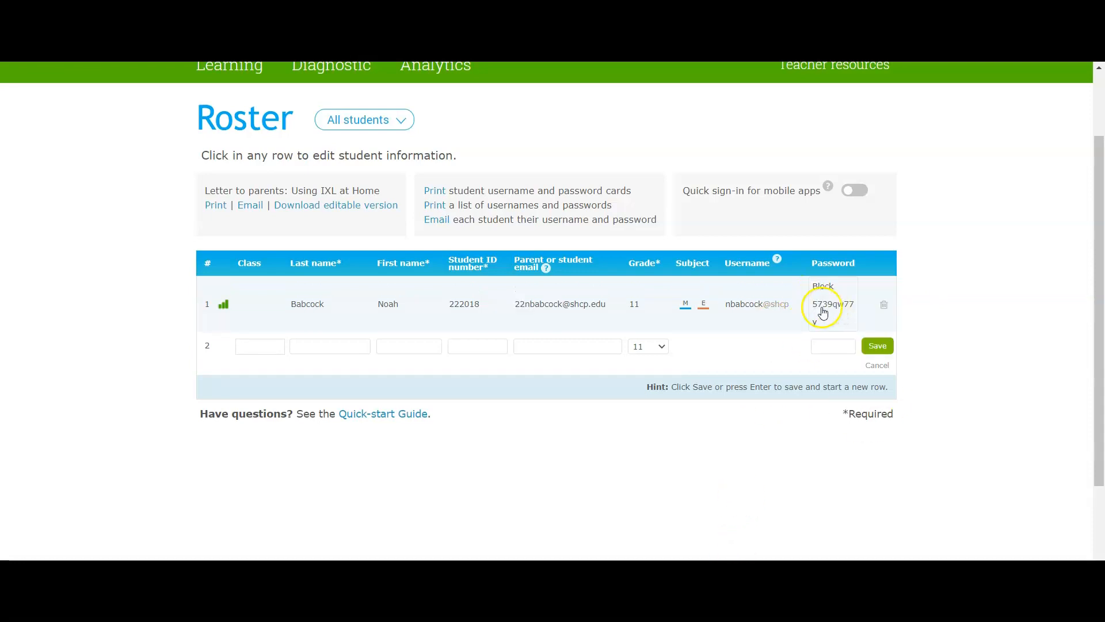
pyautogui.click(821, 304)
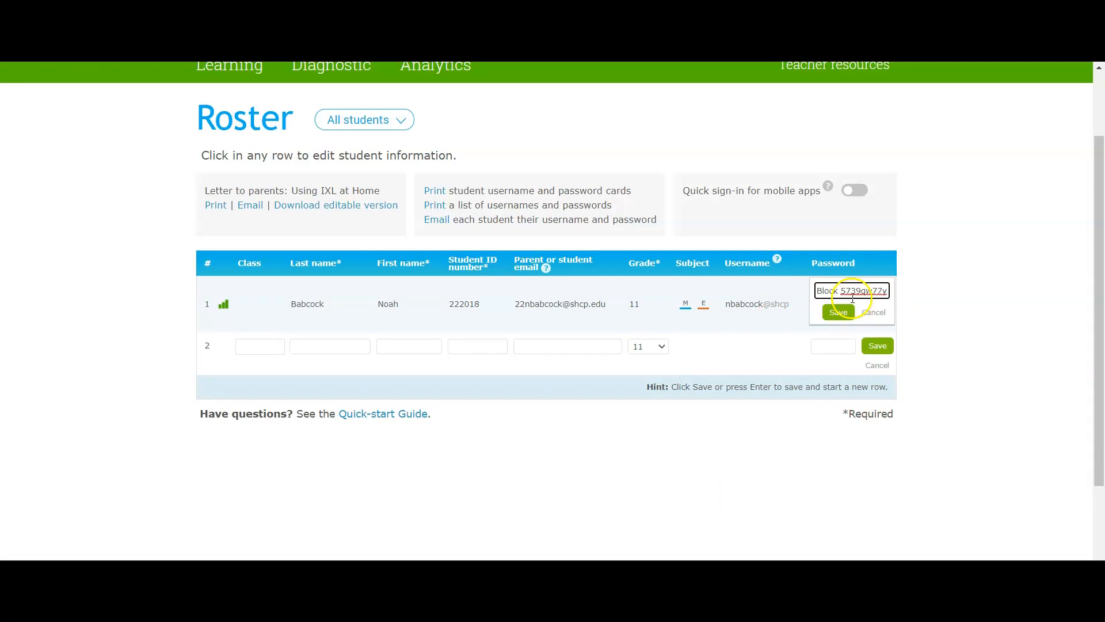
pyautogui.doubleClick(851, 291)
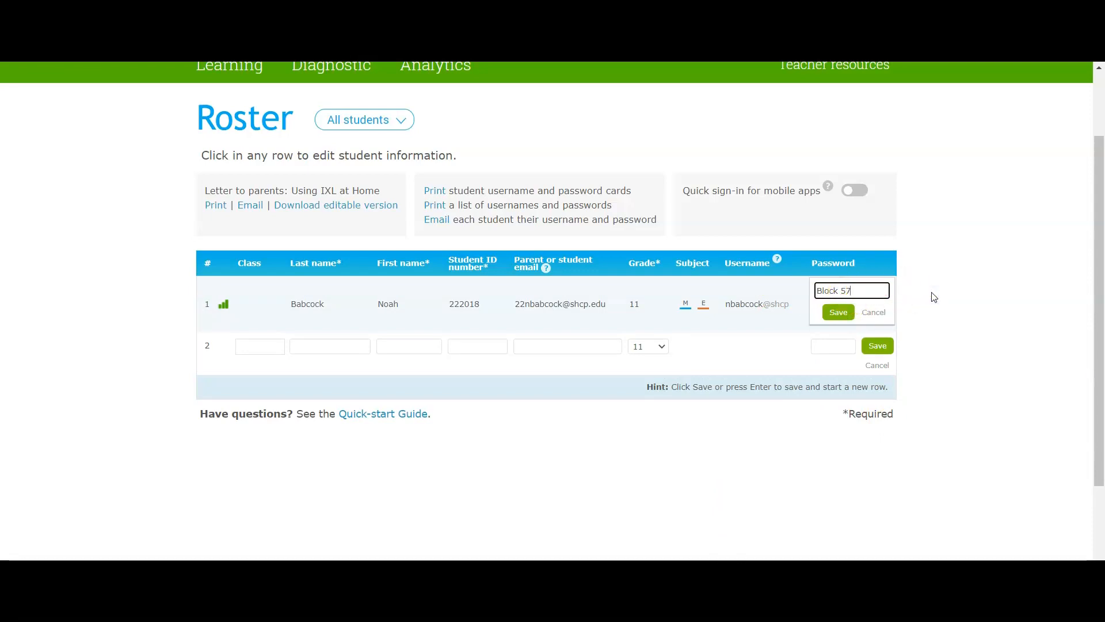
pyautogui.press('Backspace')
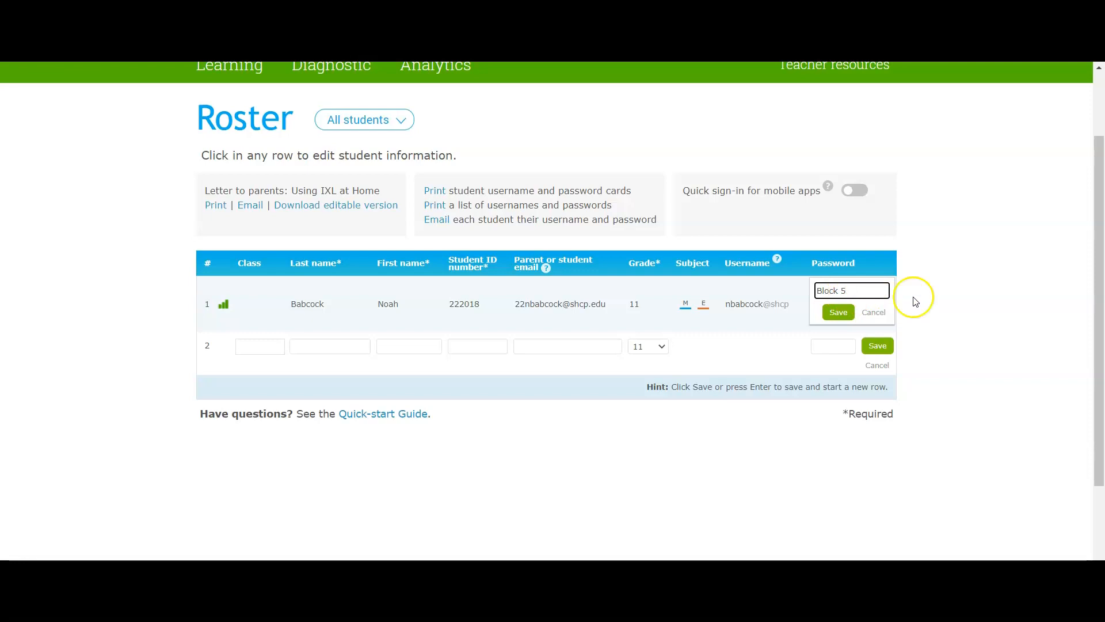
pyautogui.click(836, 312)
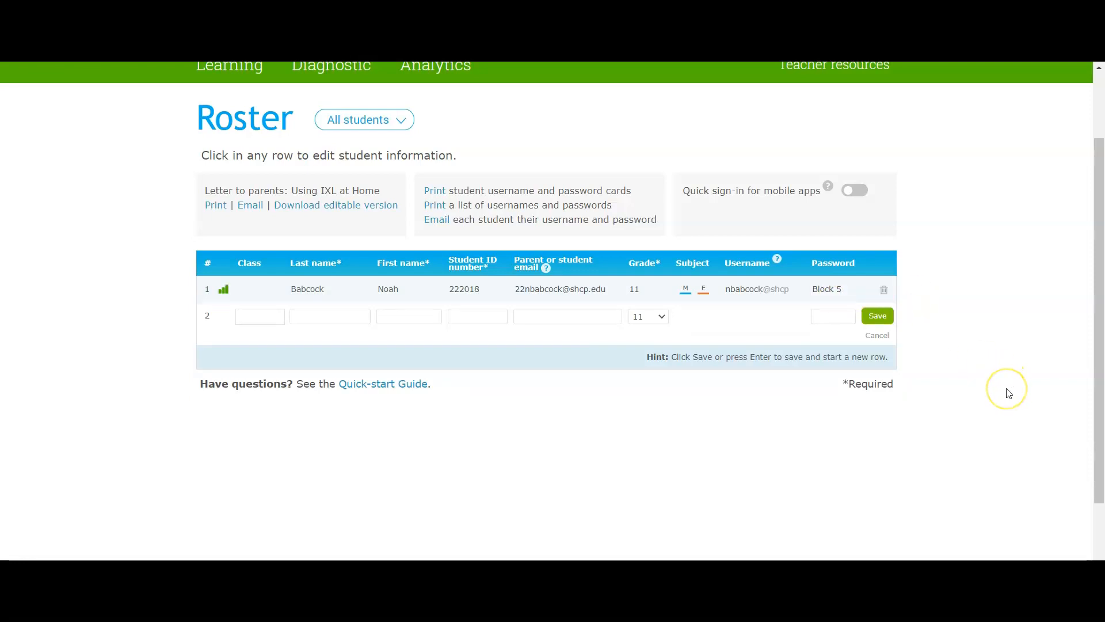
pyautogui.moveTo(826, 403)
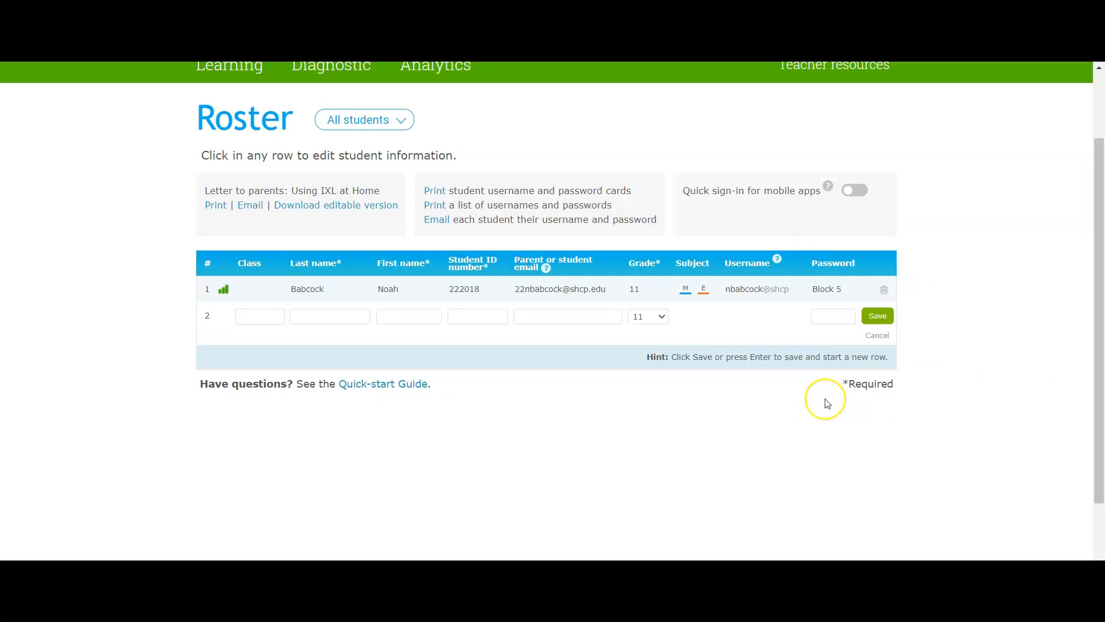
pyautogui.moveTo(57, 408)
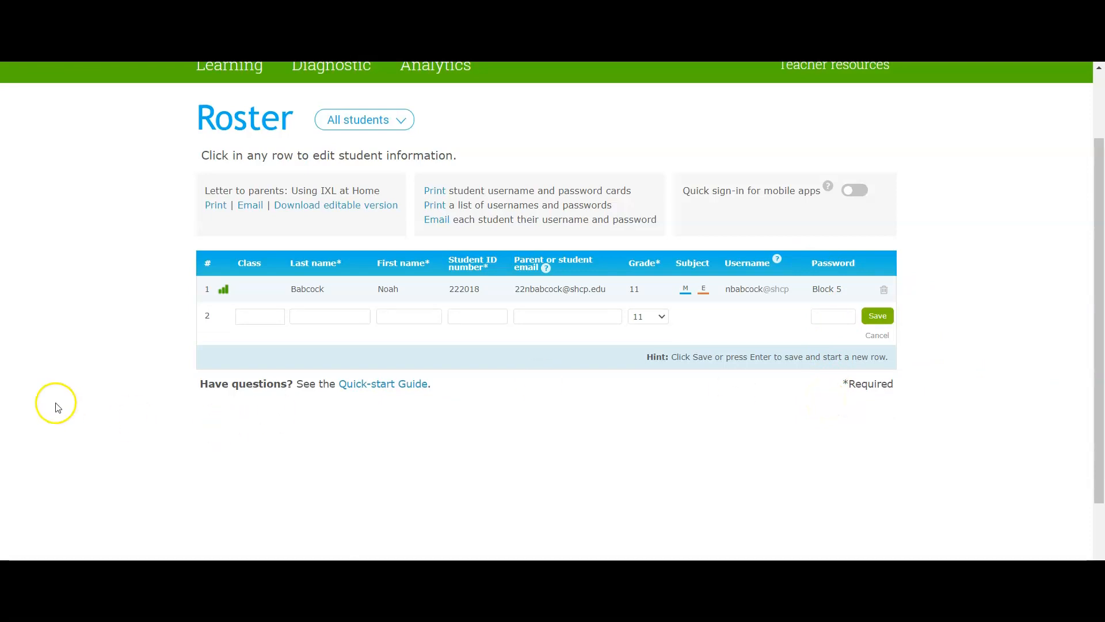
pyautogui.click(272, 289)
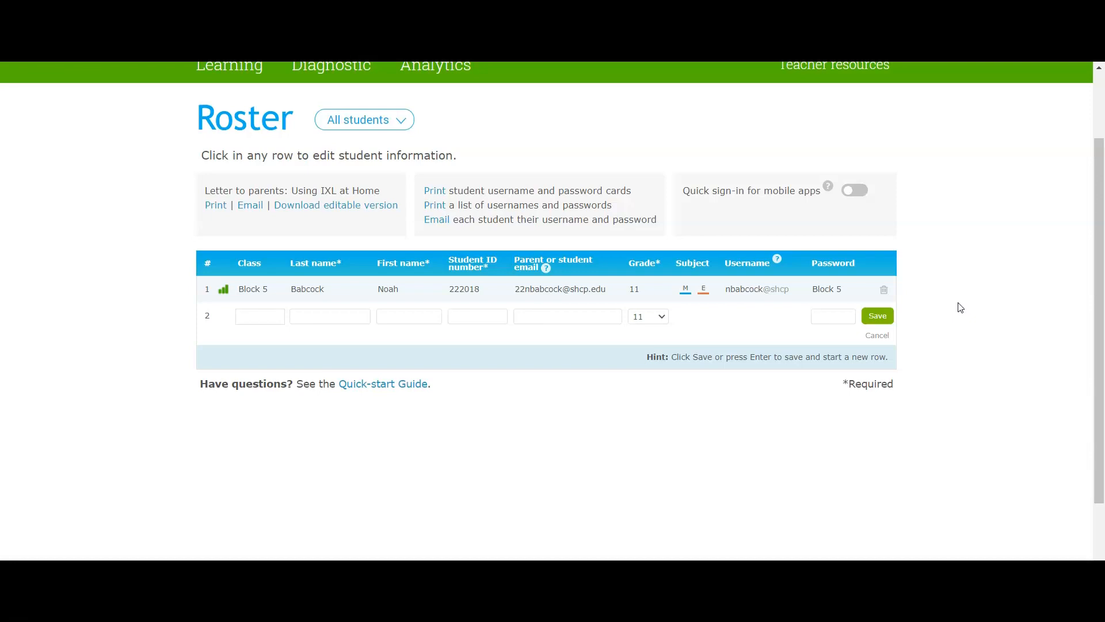
pyautogui.moveTo(760, 315)
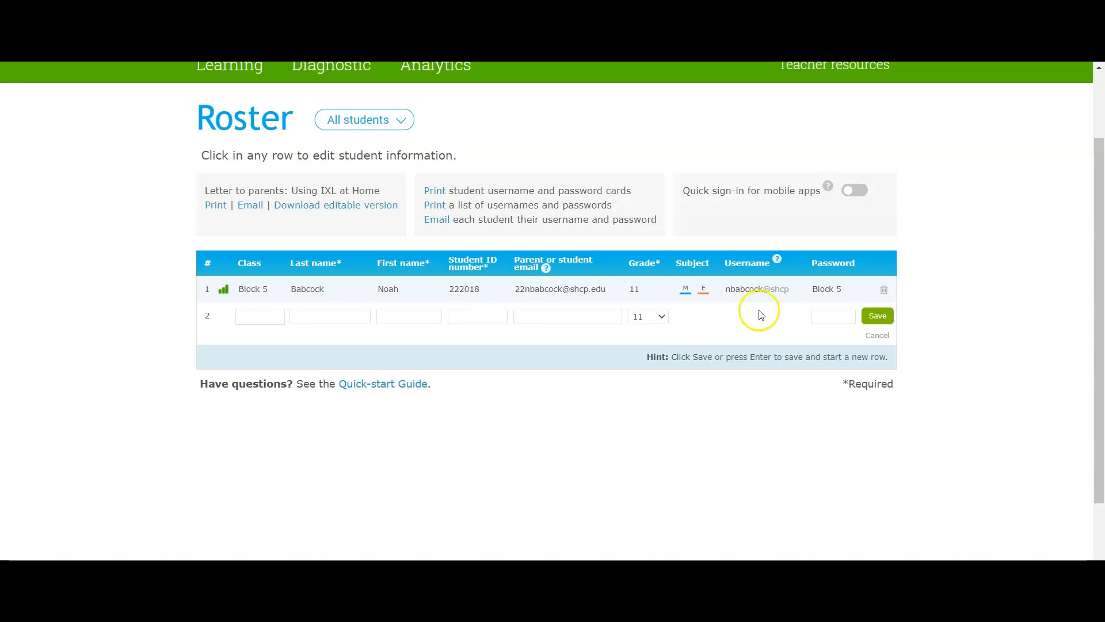
# Step: Bring up the class choices (Block 5, Block 6) for the second roster row
pyautogui.click(259, 315)
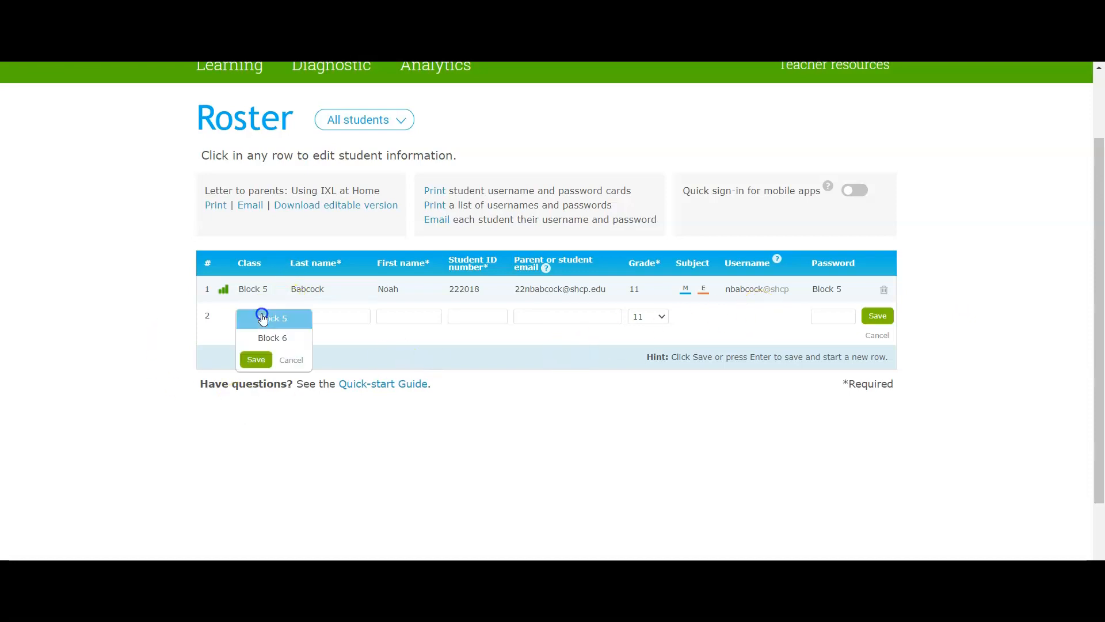
pyautogui.click(273, 318)
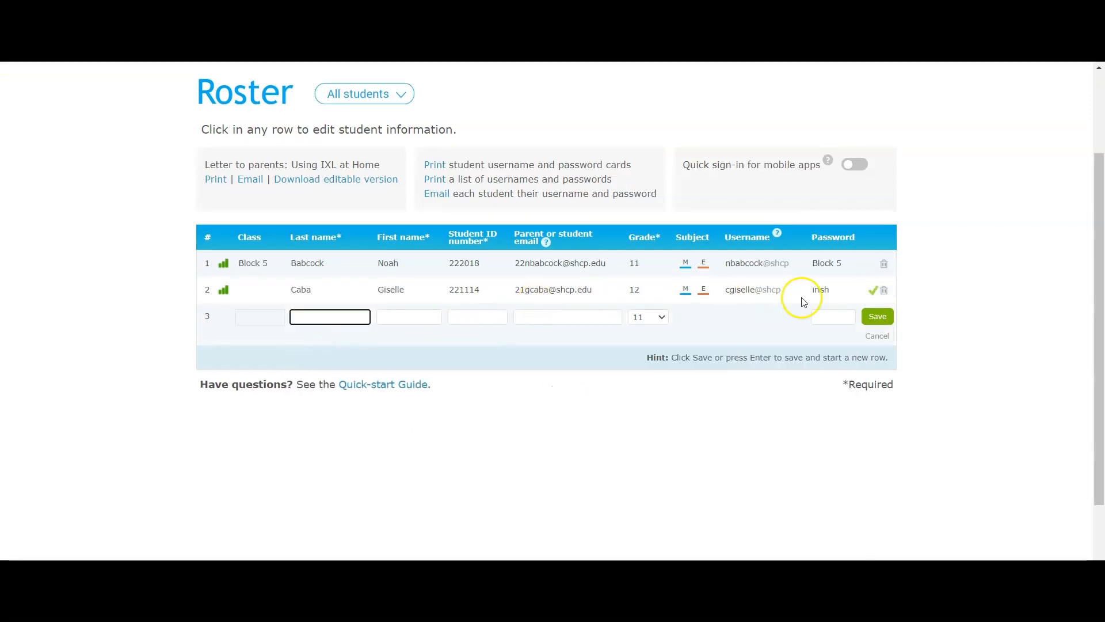
pyautogui.click(872, 290)
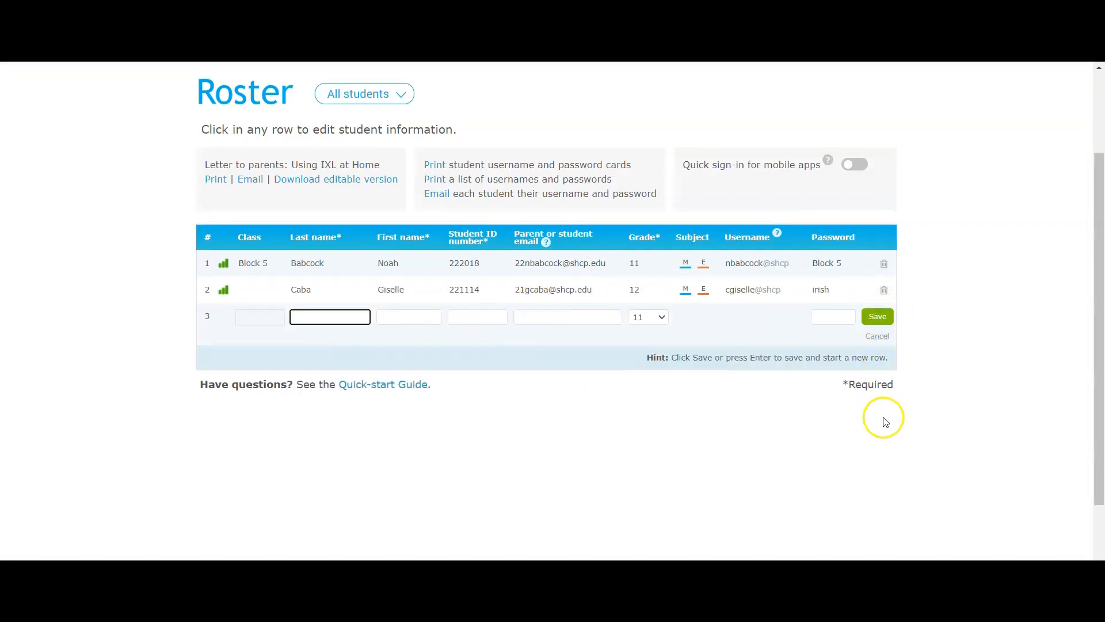
pyautogui.click(877, 315)
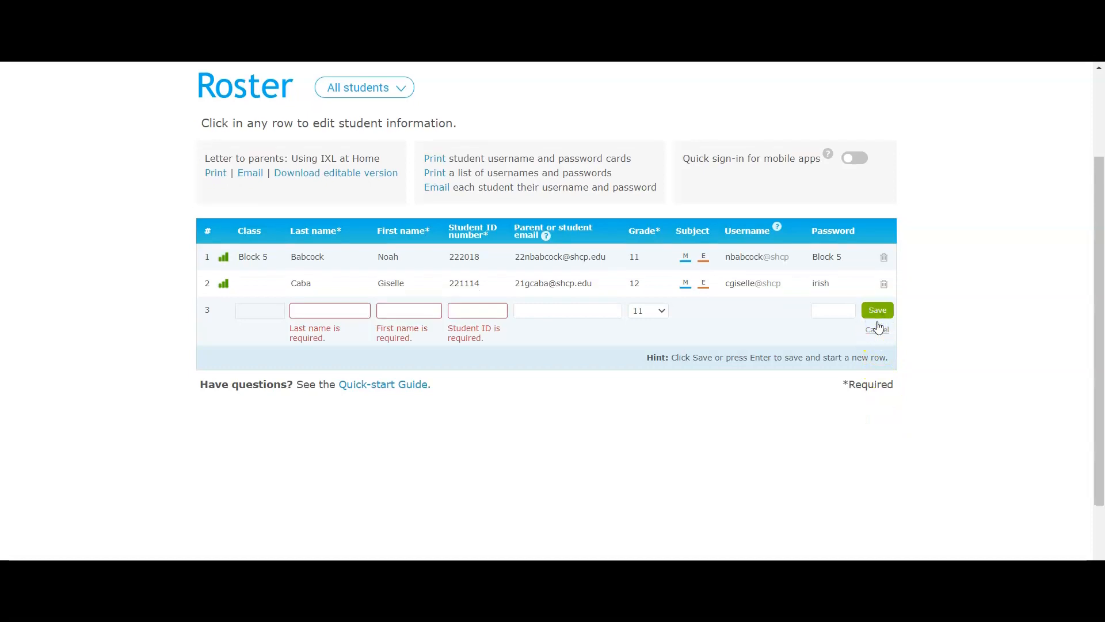